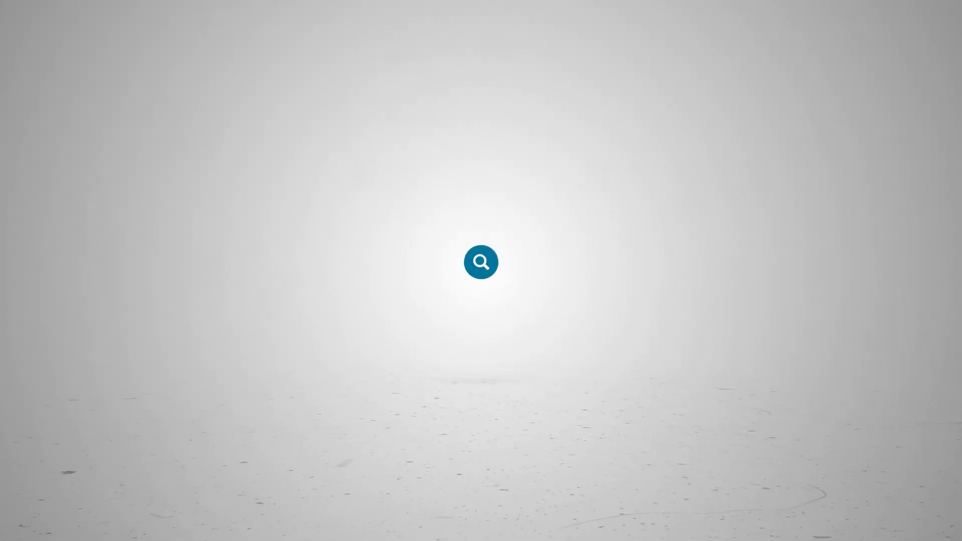
Enable Export Rooms to Spaces in the Bluebeam conversion settings and choose sheets under What to Plot.
type("ATG Tech")
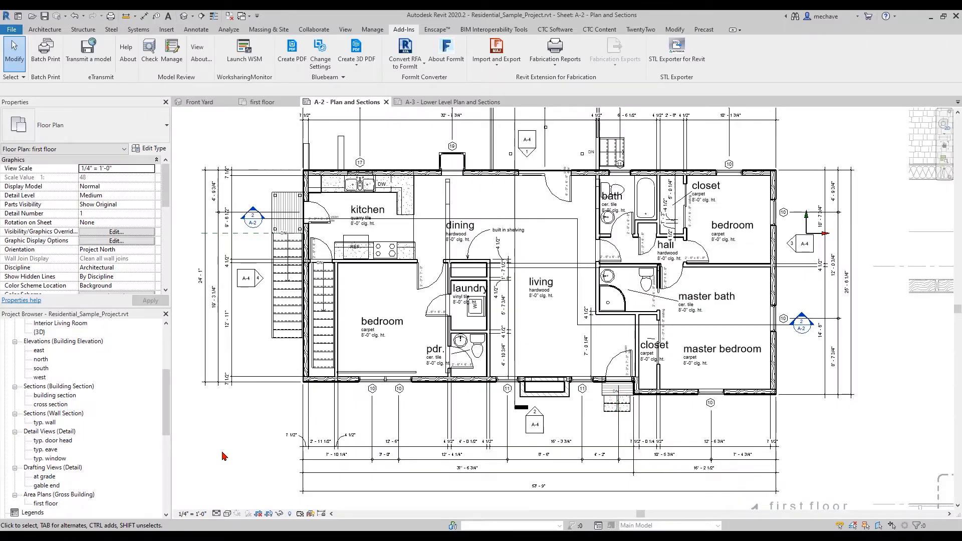
mouse_move(229, 455)
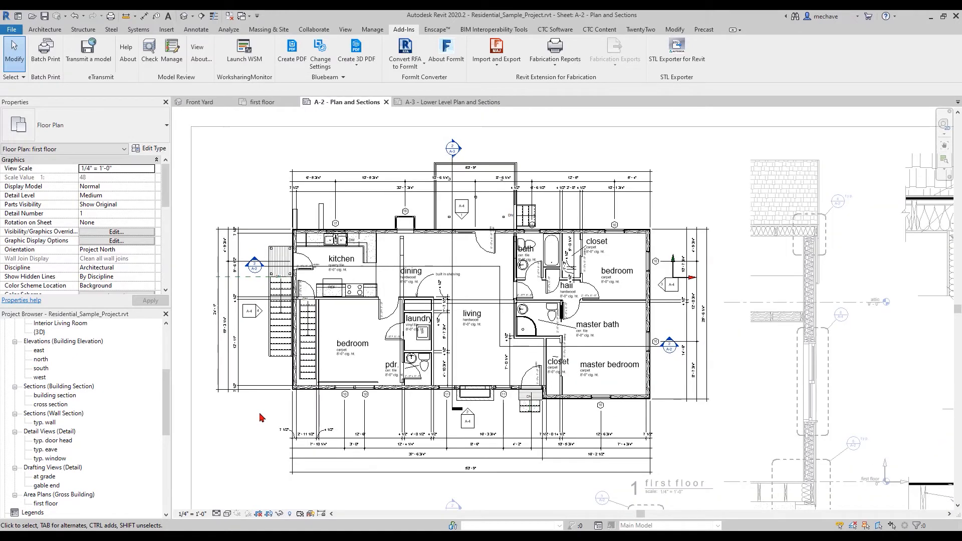
mouse_move(238, 196)
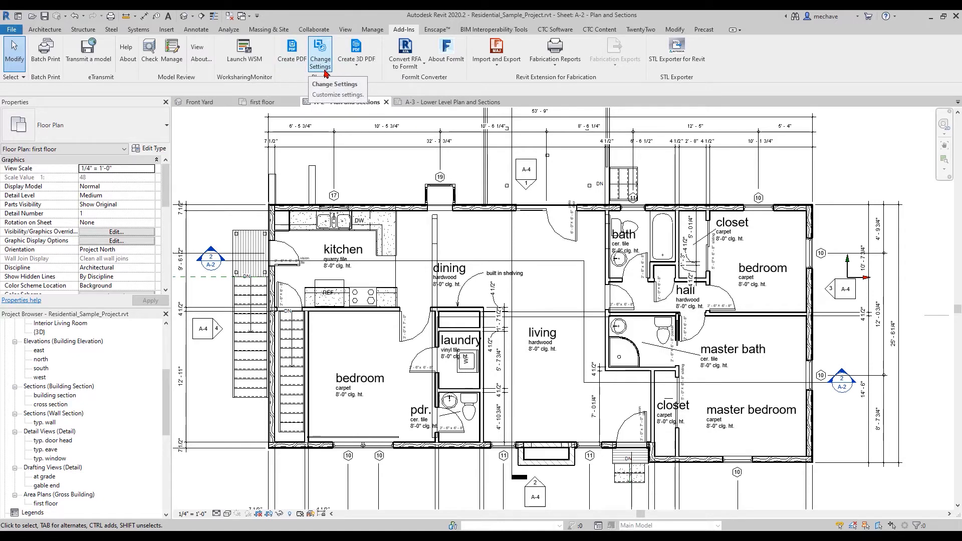
left_click(334, 84)
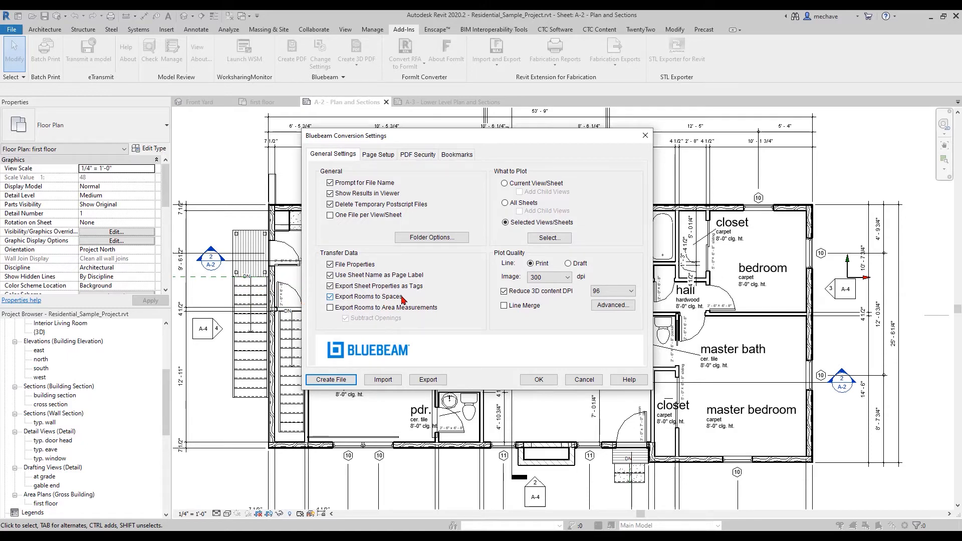
left_click(329, 297)
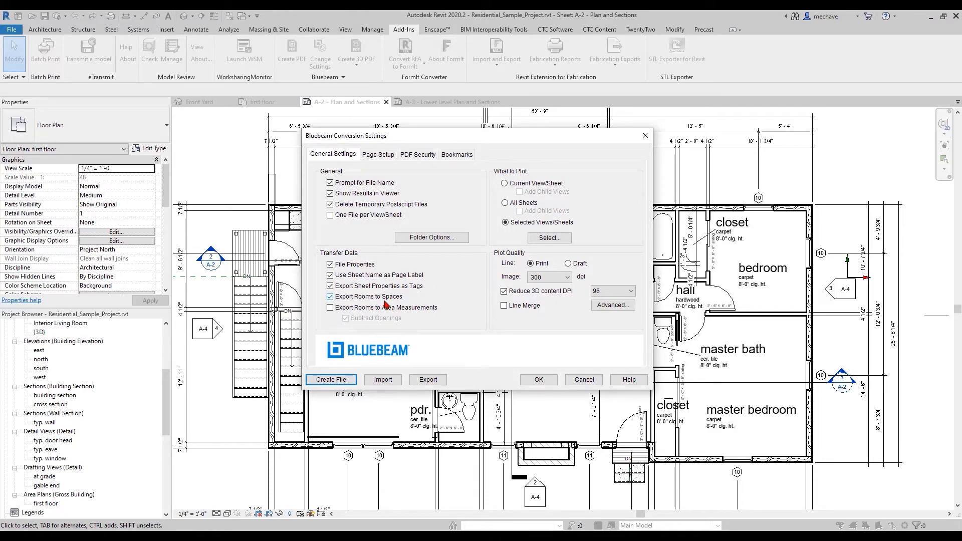
mouse_move(457, 300)
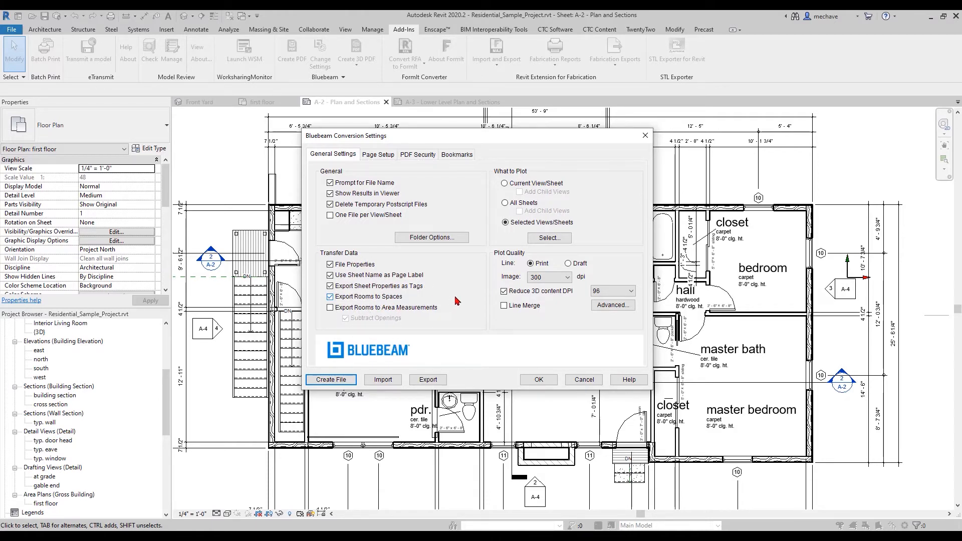
mouse_move(463, 297)
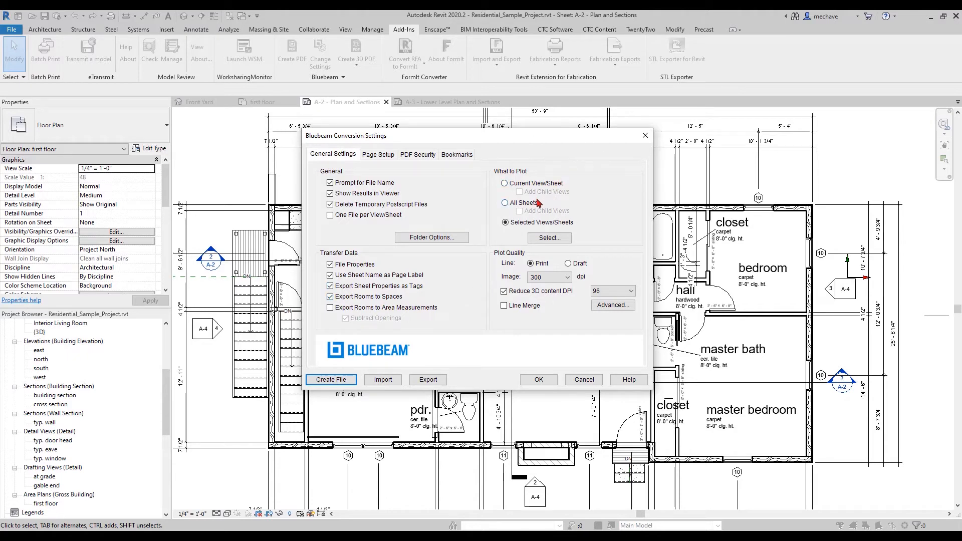
left_click(548, 238)
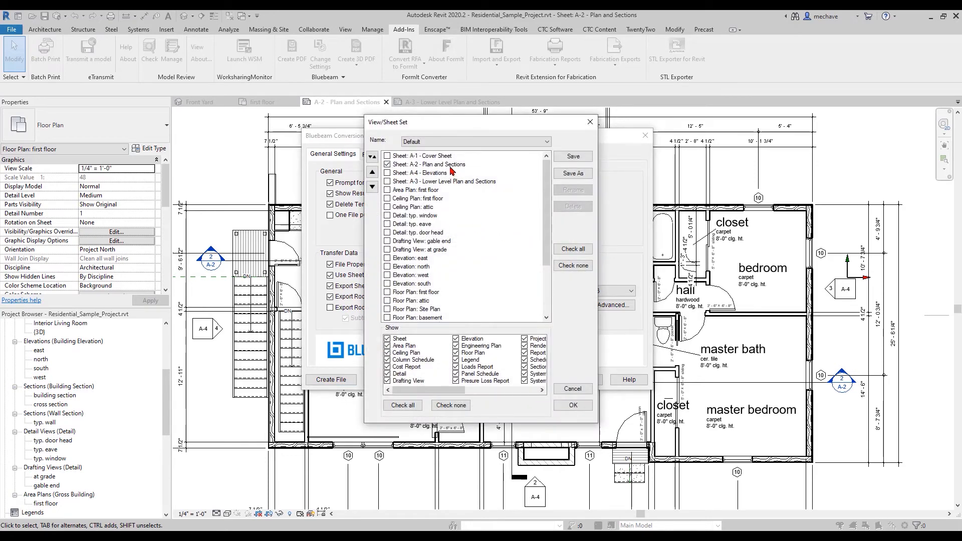
Include only sheet A-2 - Plan and Sections in the View/Sheet Set and accept it.
left_click(422, 155)
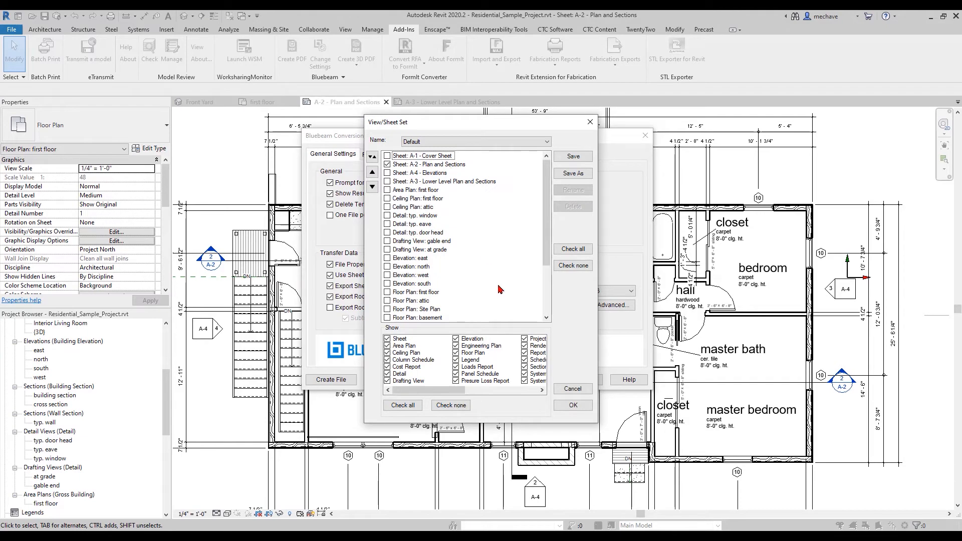
left_click(572, 405)
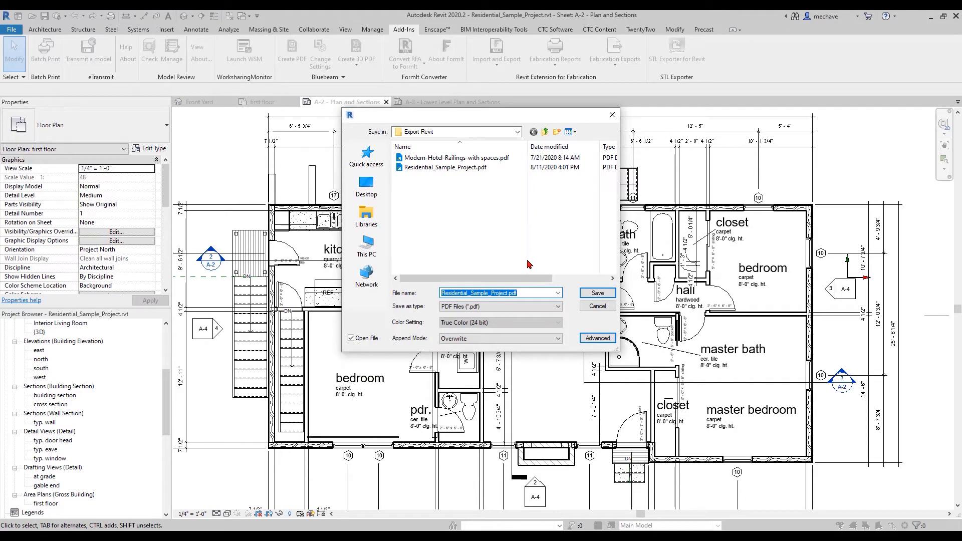
Save the export as Residential_Sample_Project.pdf in the Export Revit folder.
left_click(595, 292)
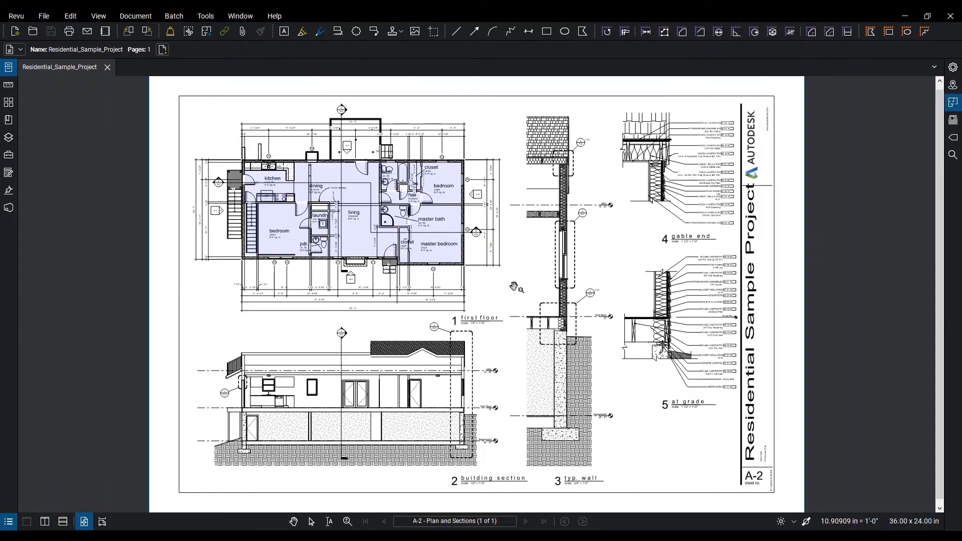
mouse_move(308, 242)
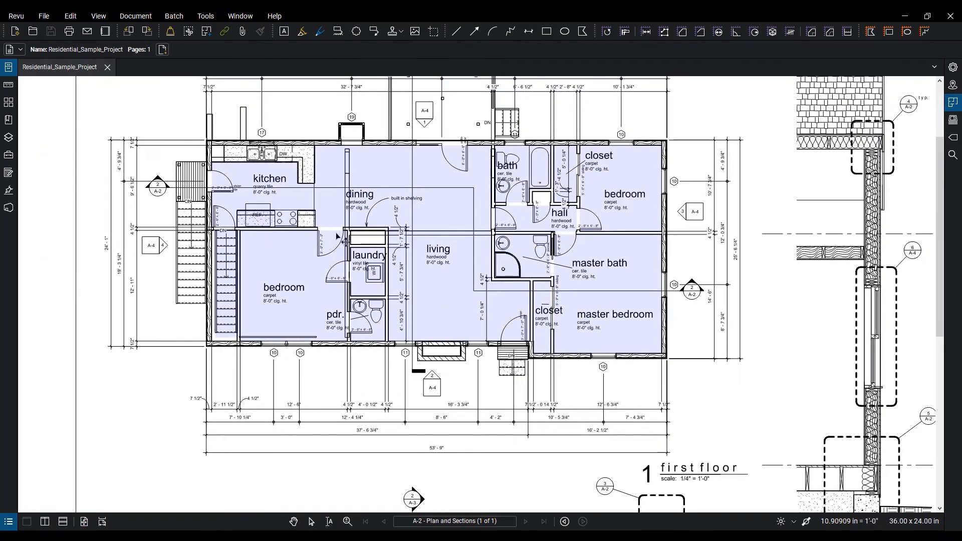
mouse_move(297, 202)
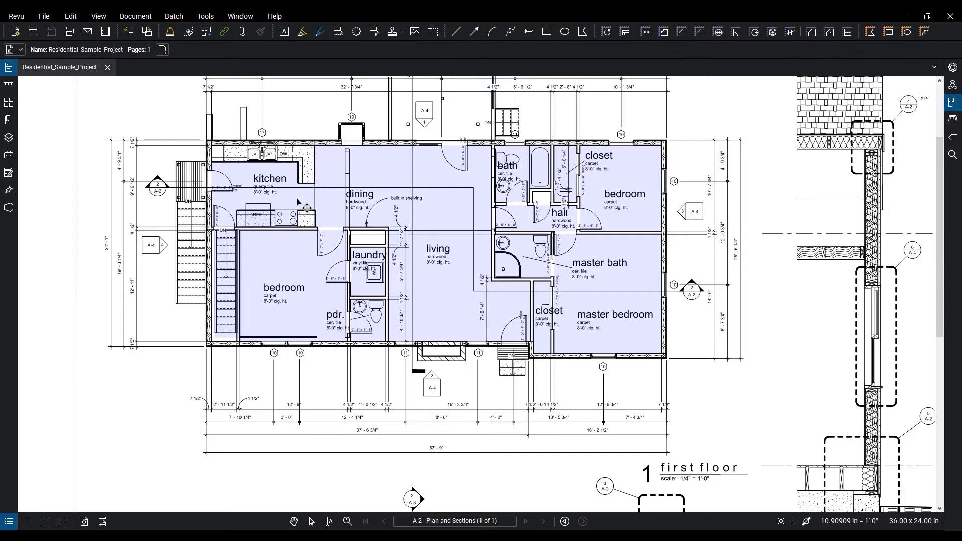
mouse_move(760, 262)
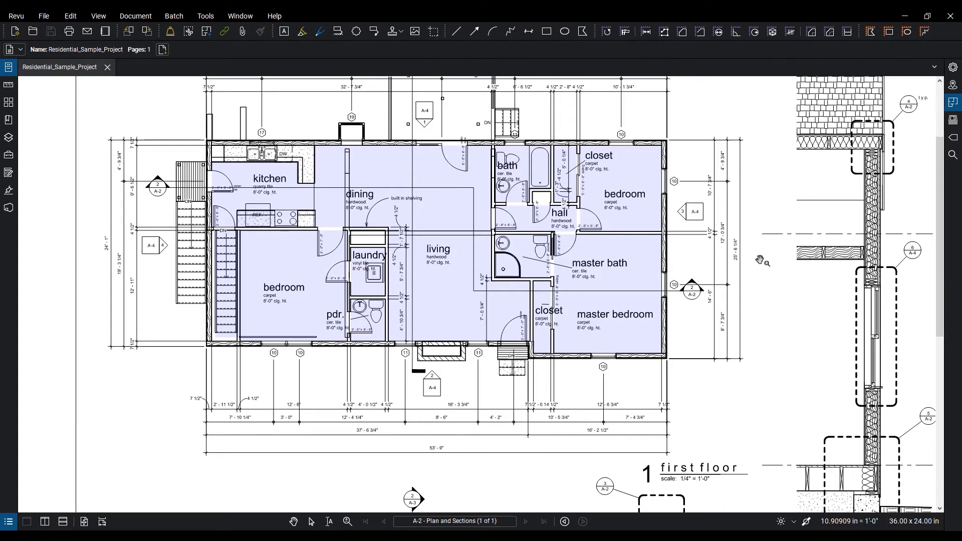
mouse_move(898, 237)
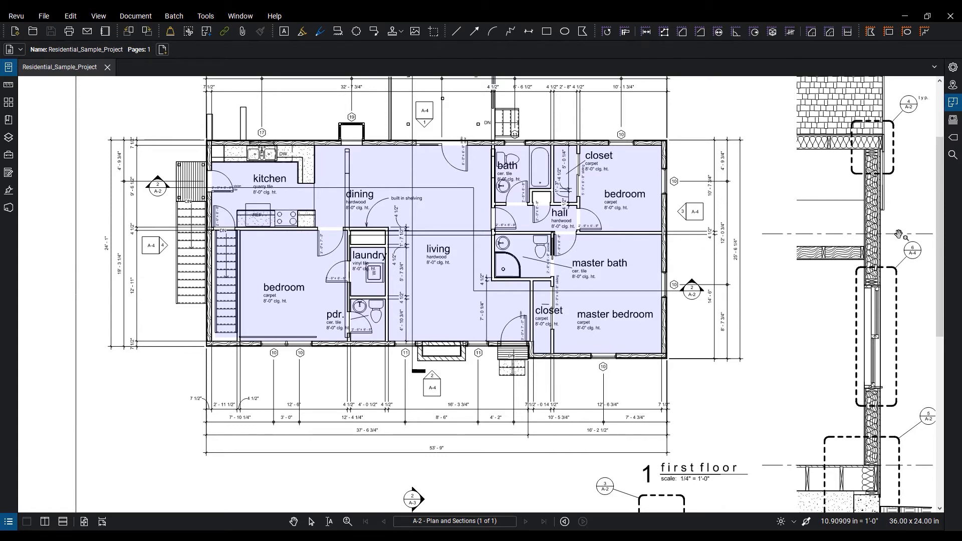
mouse_move(950, 202)
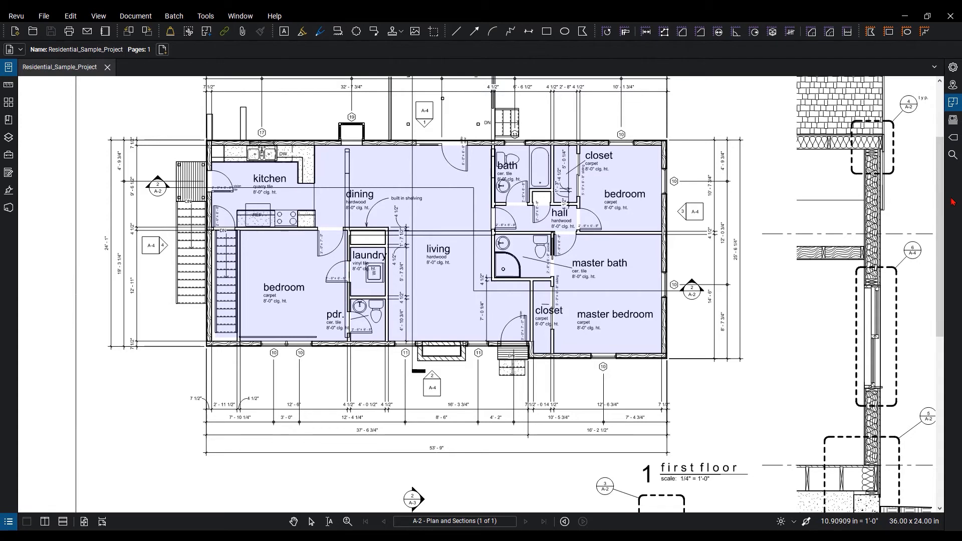
mouse_move(953, 104)
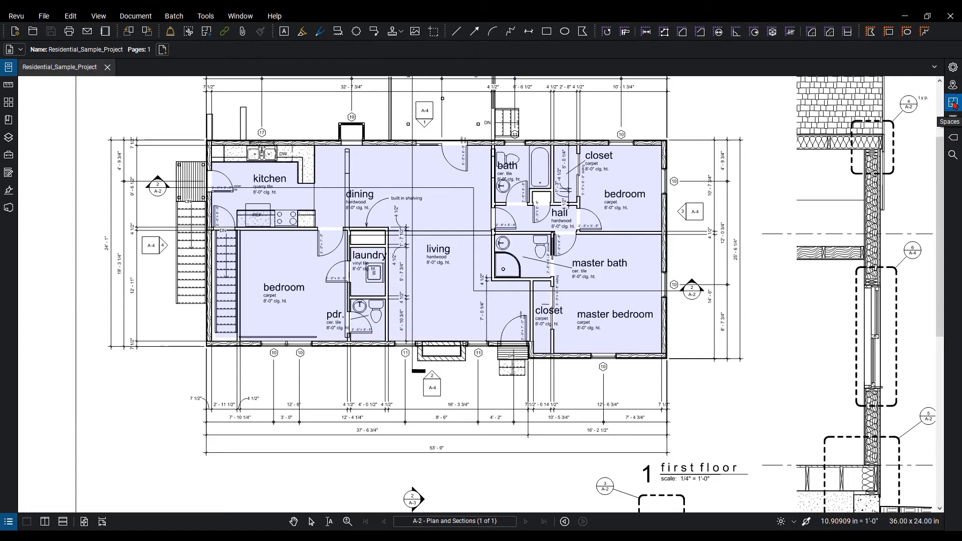
Show the Spaces list in Bluebeam Revu and select the bath 8 space.
left_click(951, 103)
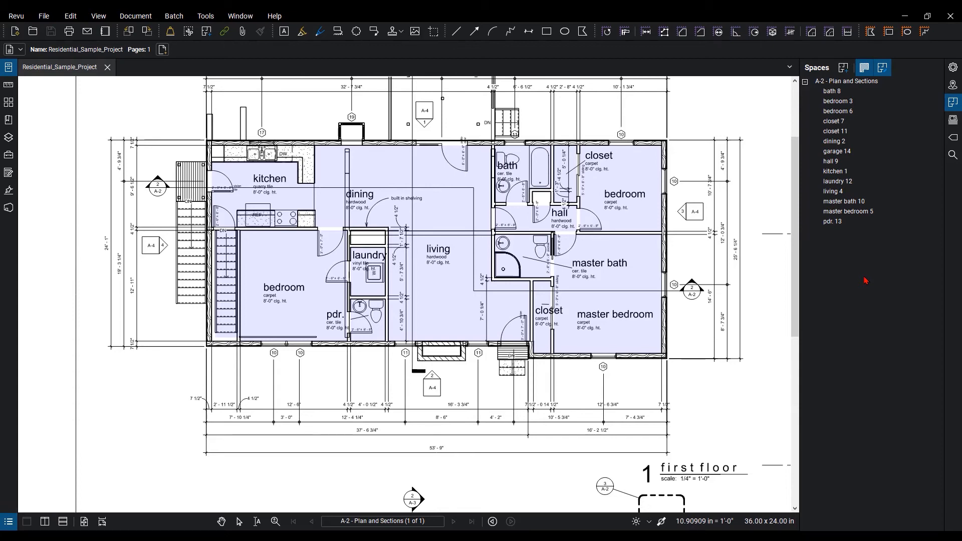
left_click(832, 91)
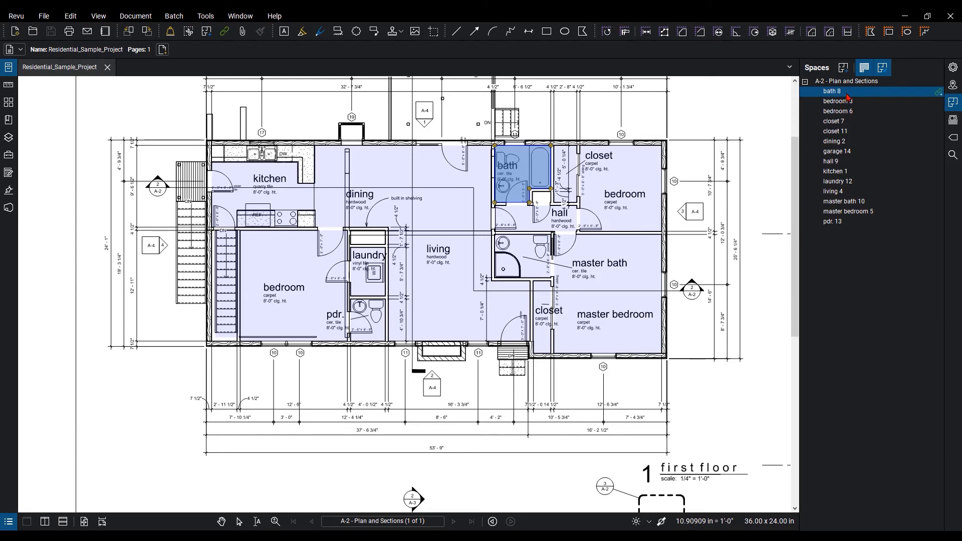
View the Space Properties of bath 8 from its context menu.
right_click(832, 91)
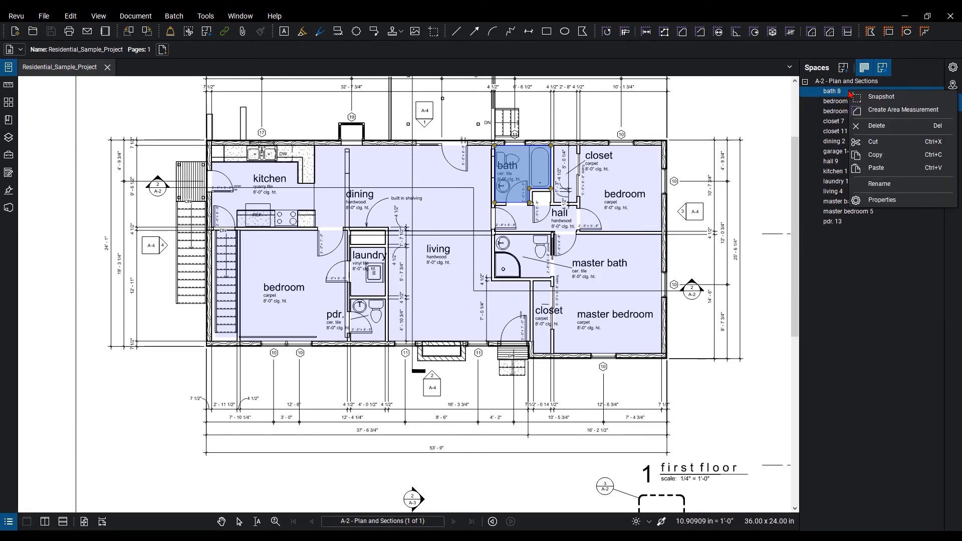
mouse_move(902, 109)
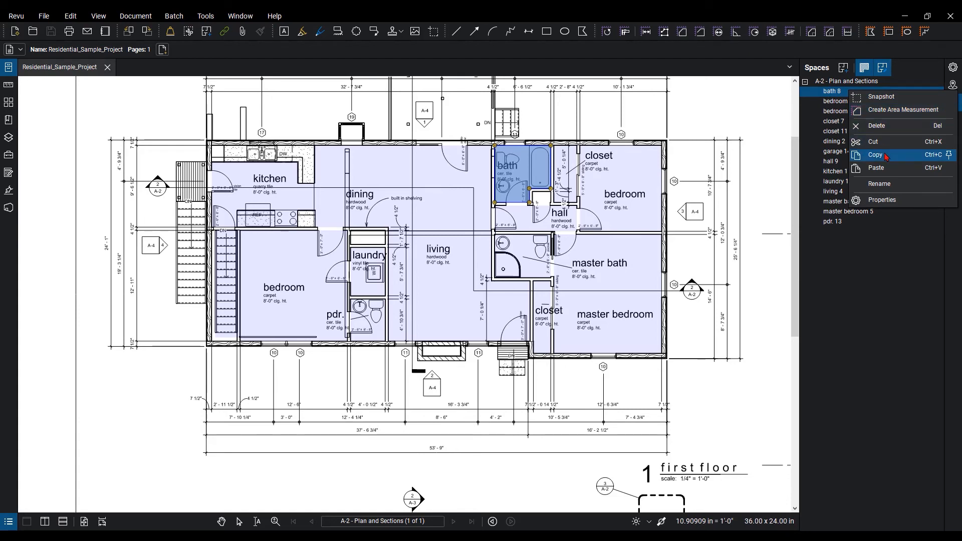
mouse_move(878, 183)
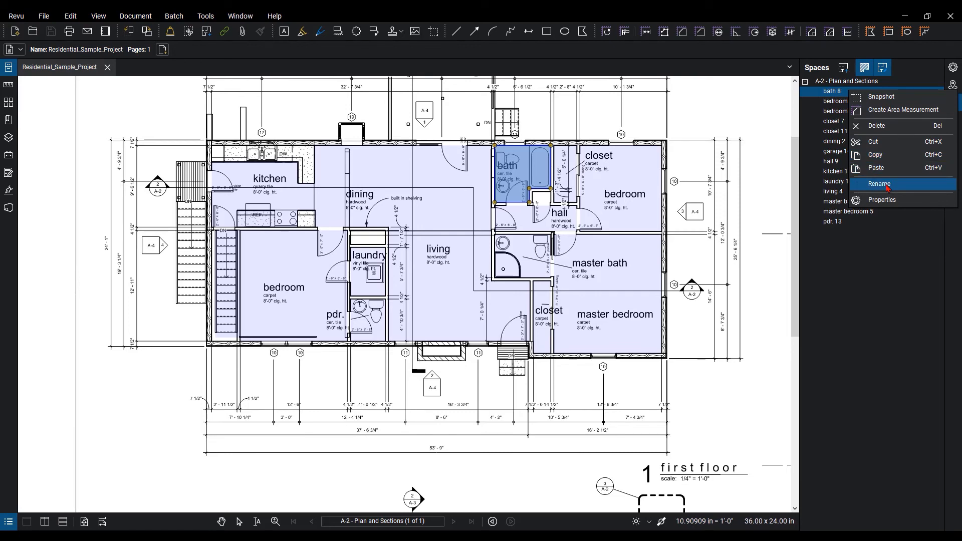
left_click(879, 184)
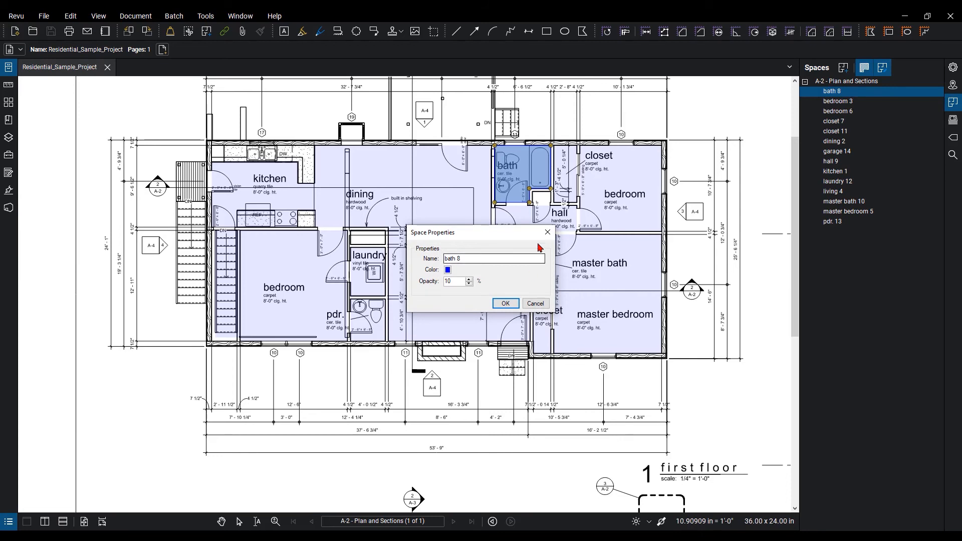
mouse_move(544, 233)
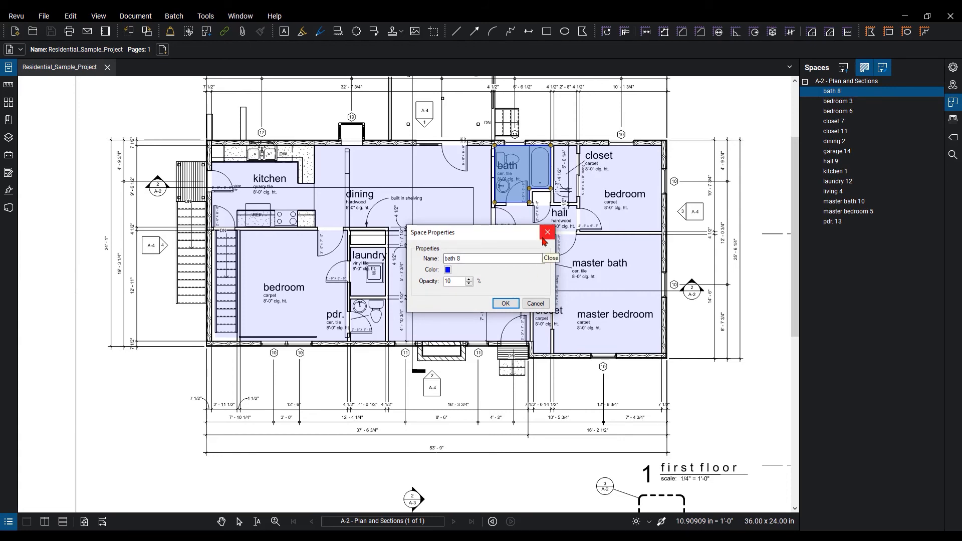
Close the bath 8 Space Properties, leaving name, colour and 10% opacity unchanged.
left_click(546, 232)
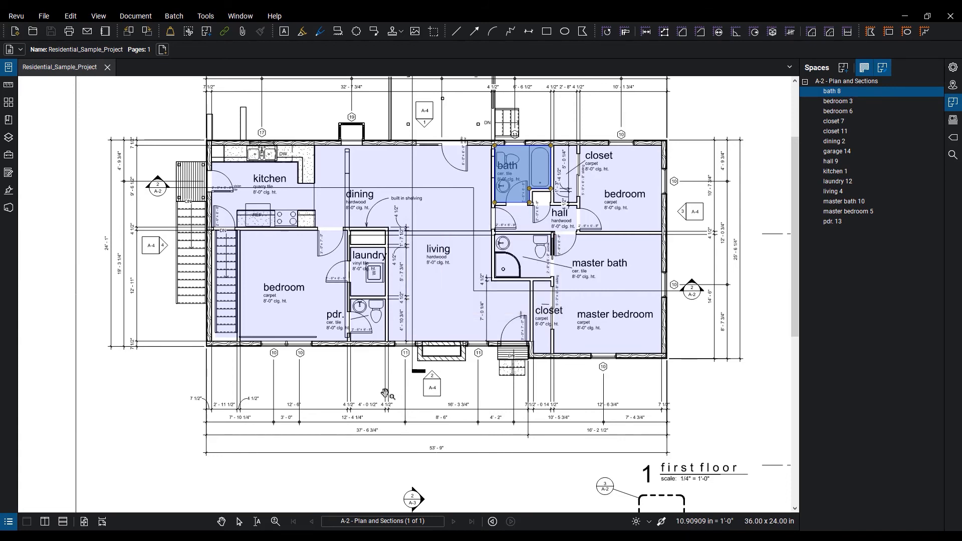